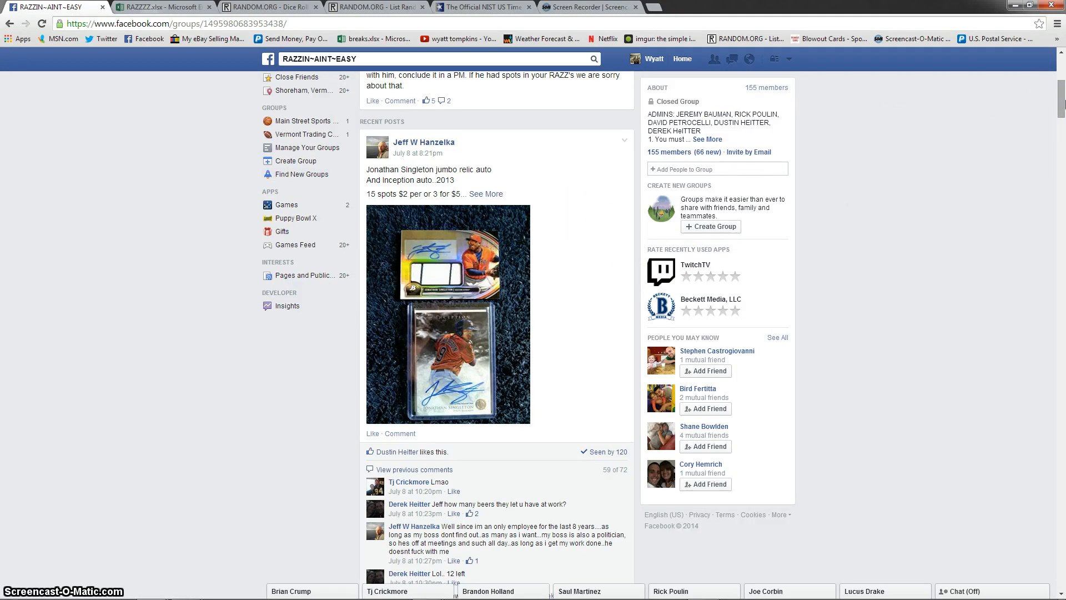
# Step: Expand the card raffle post, scroll its comments to the claimed-spot names, then check time.gov
pyautogui.click(486, 198)
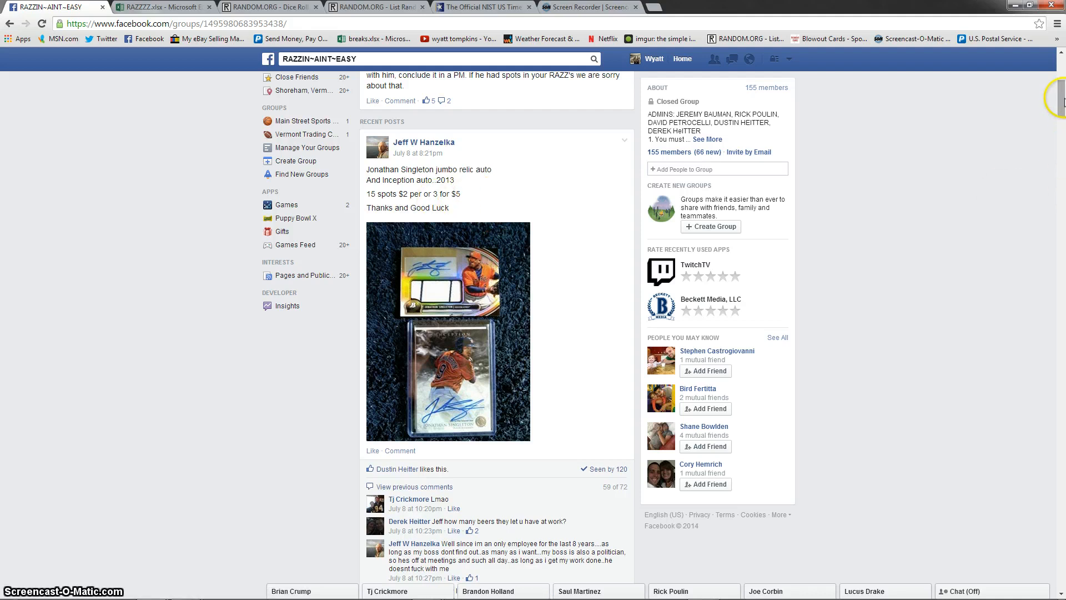
pyautogui.scroll(-3)
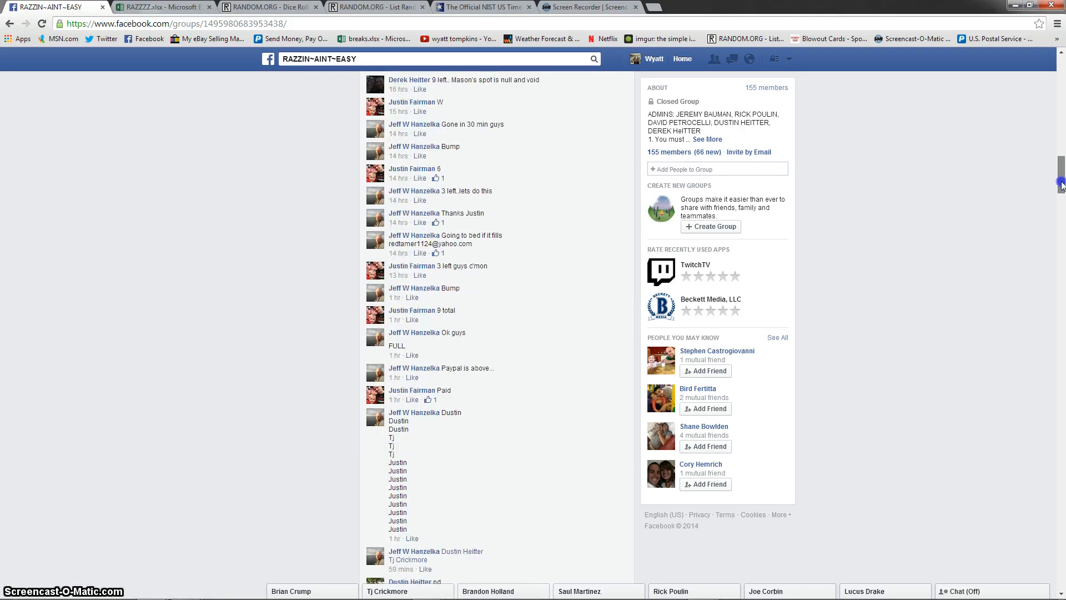
pyautogui.scroll(-3)
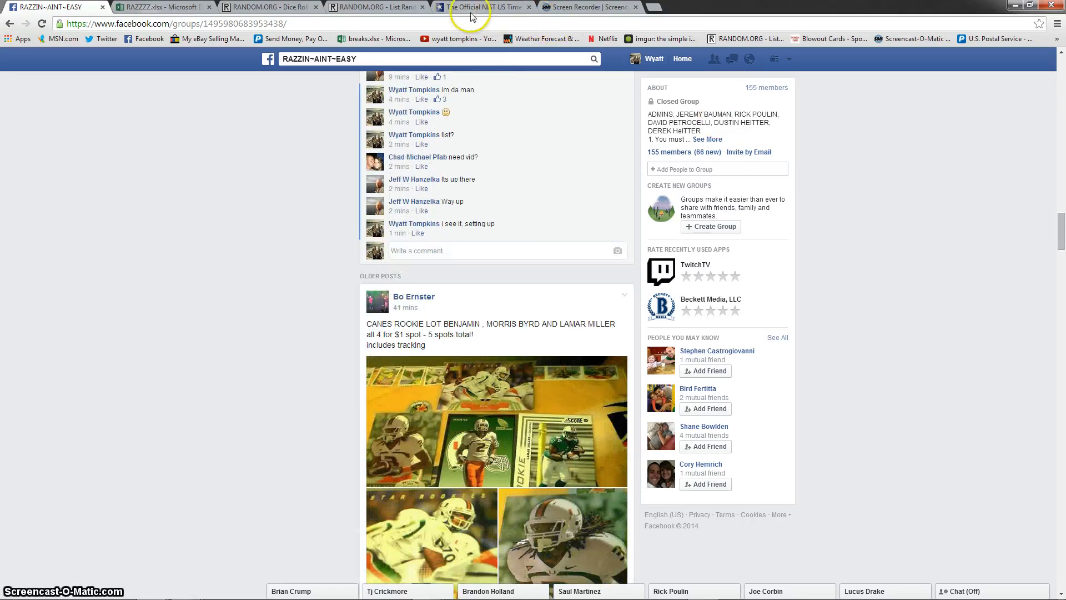
pyautogui.click(484, 6)
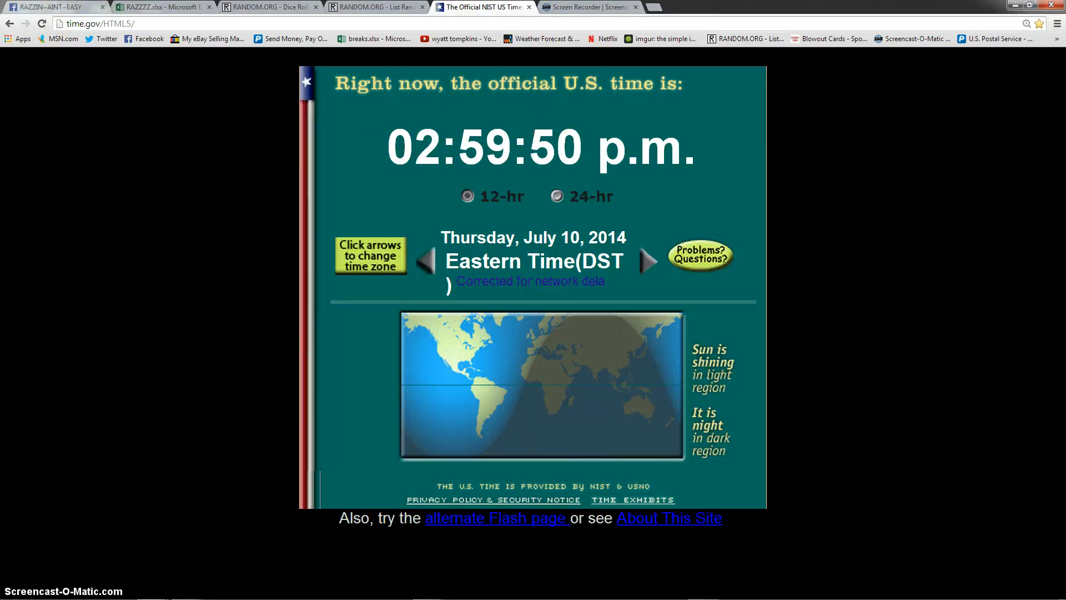
# Step: Visit the Dice Roller page, then view the raffle names in the List Randomizer
pyautogui.click(52, 7)
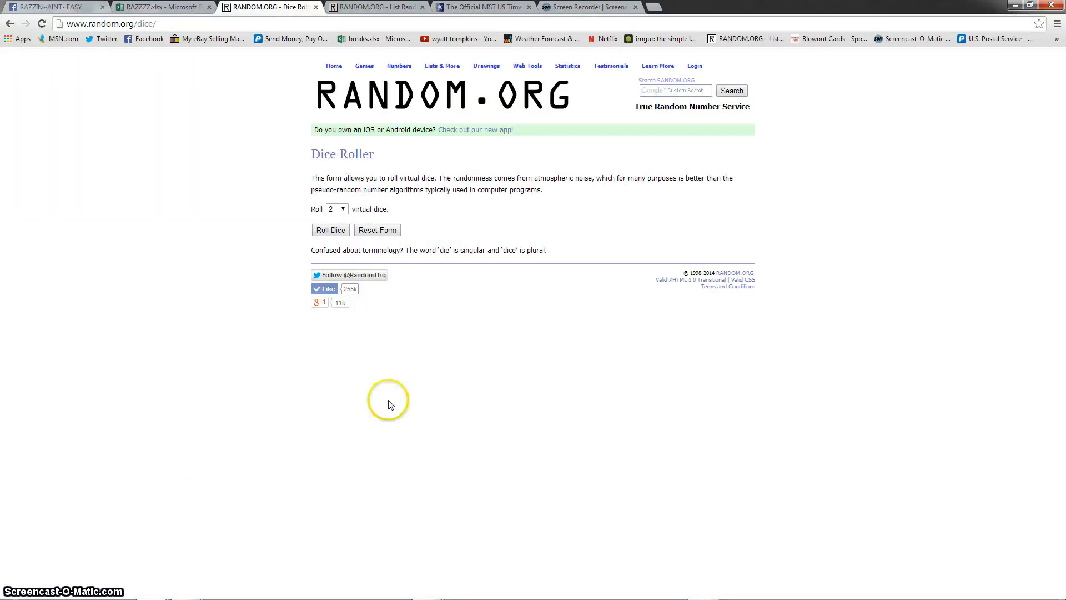
pyautogui.click(374, 7)
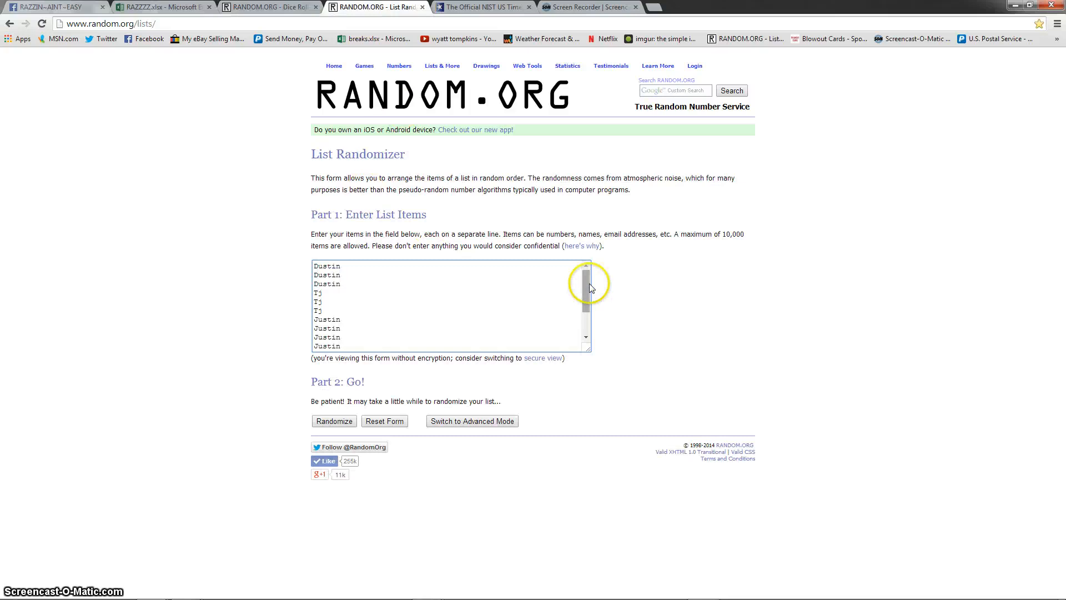
pyautogui.scroll(-3)
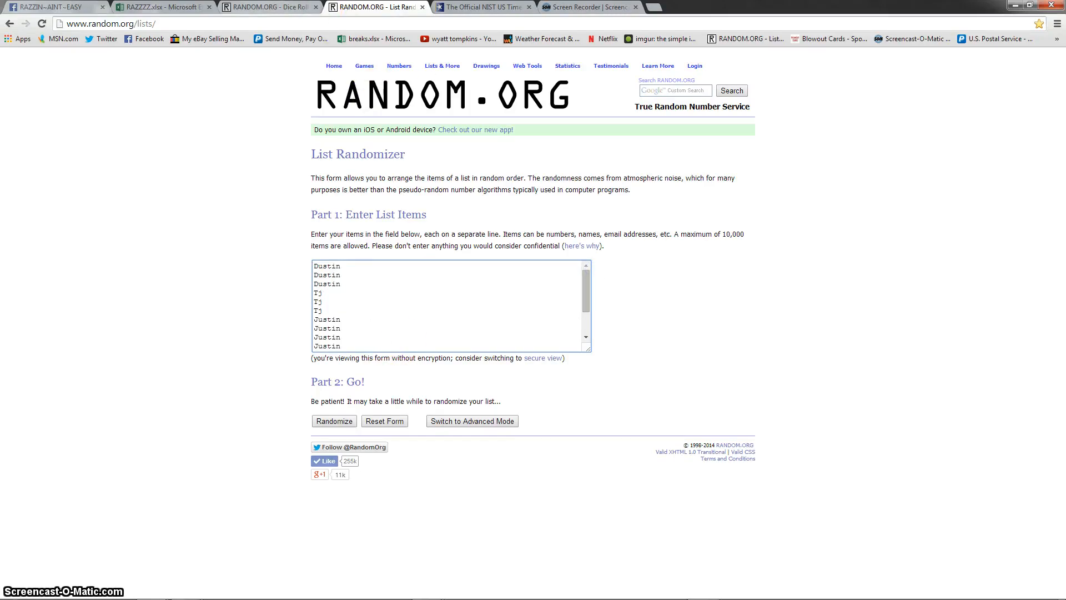
# Step: Roll two dice on the Dice Roller, checking the official time before and after
pyautogui.click(265, 6)
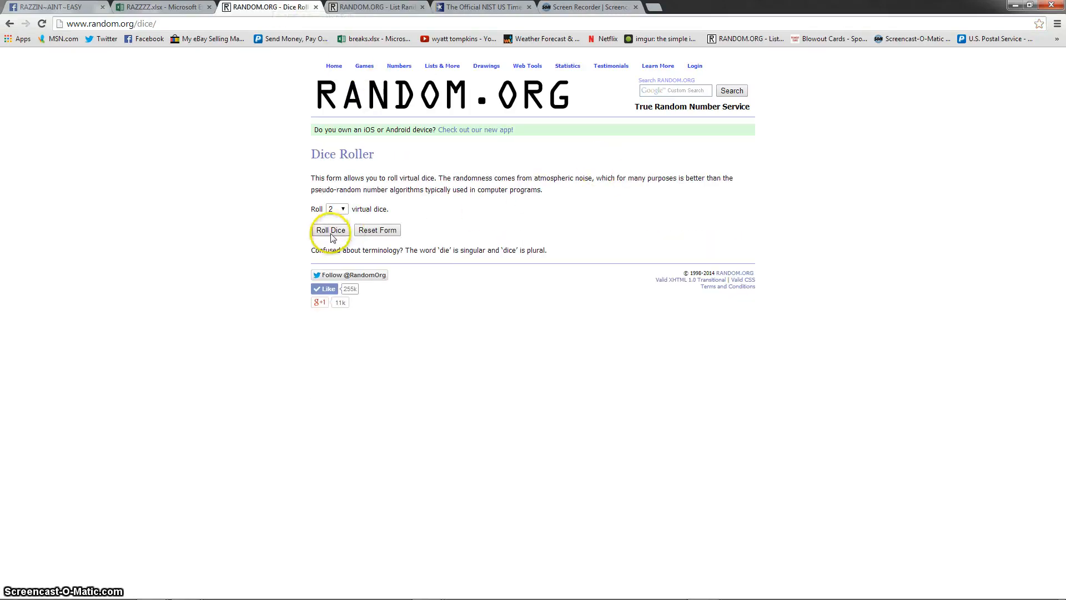
pyautogui.click(483, 7)
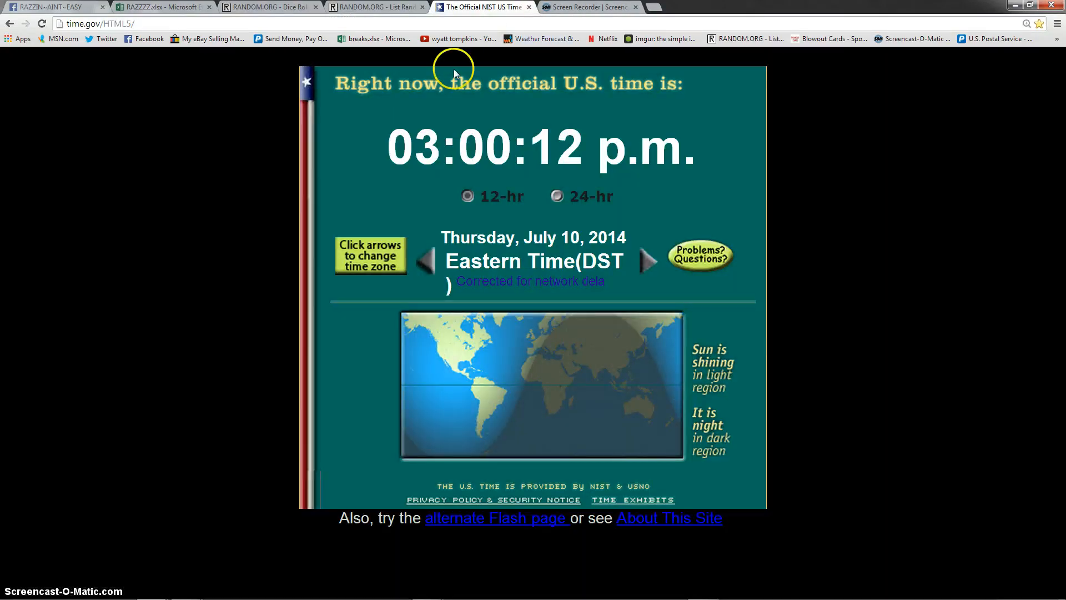
pyautogui.click(265, 6)
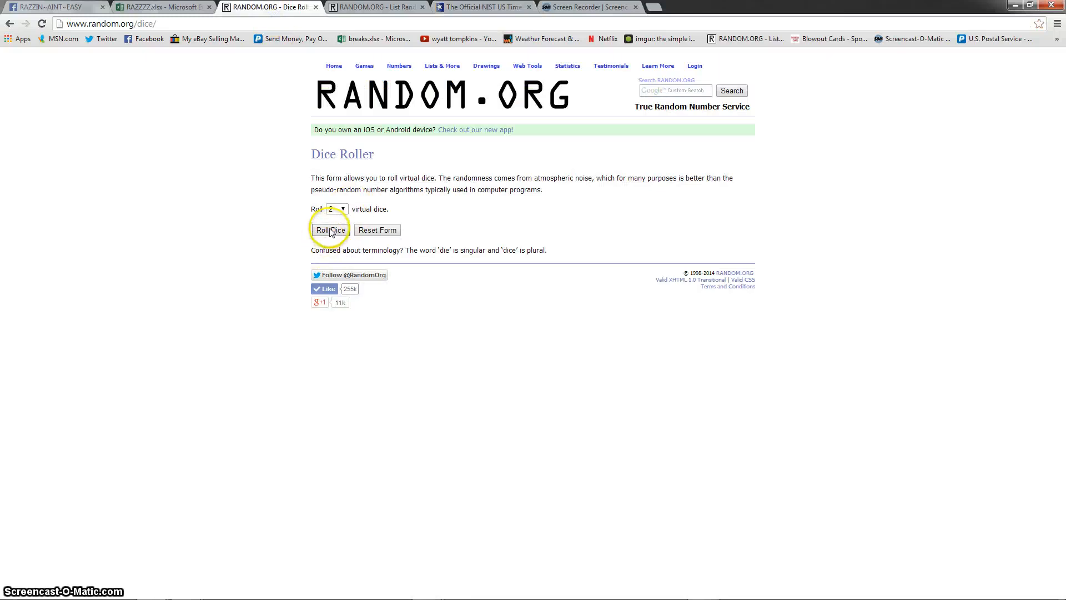
pyautogui.click(329, 229)
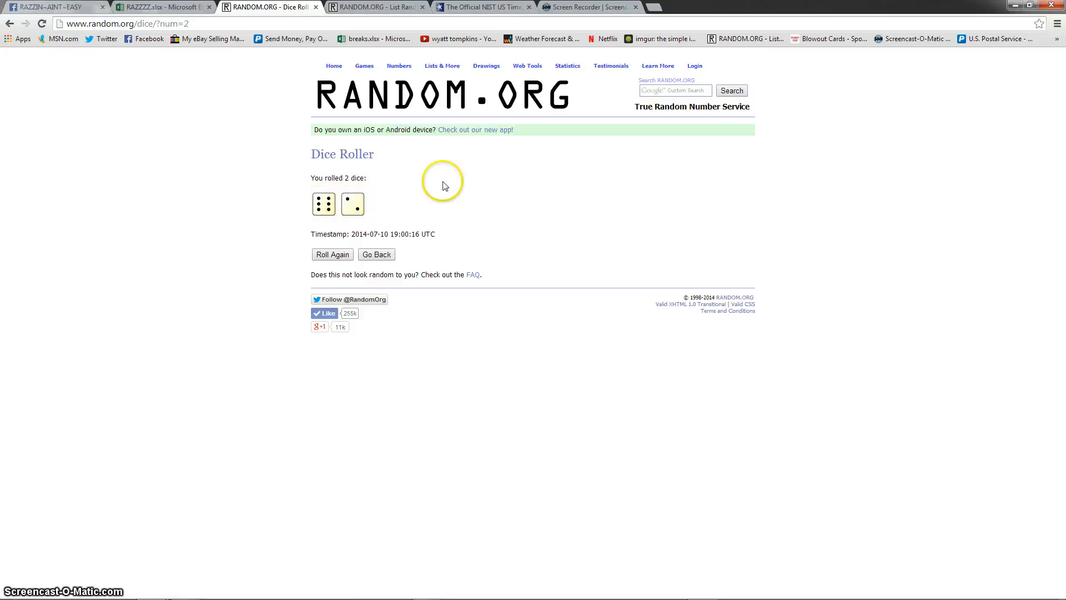
pyautogui.click(481, 7)
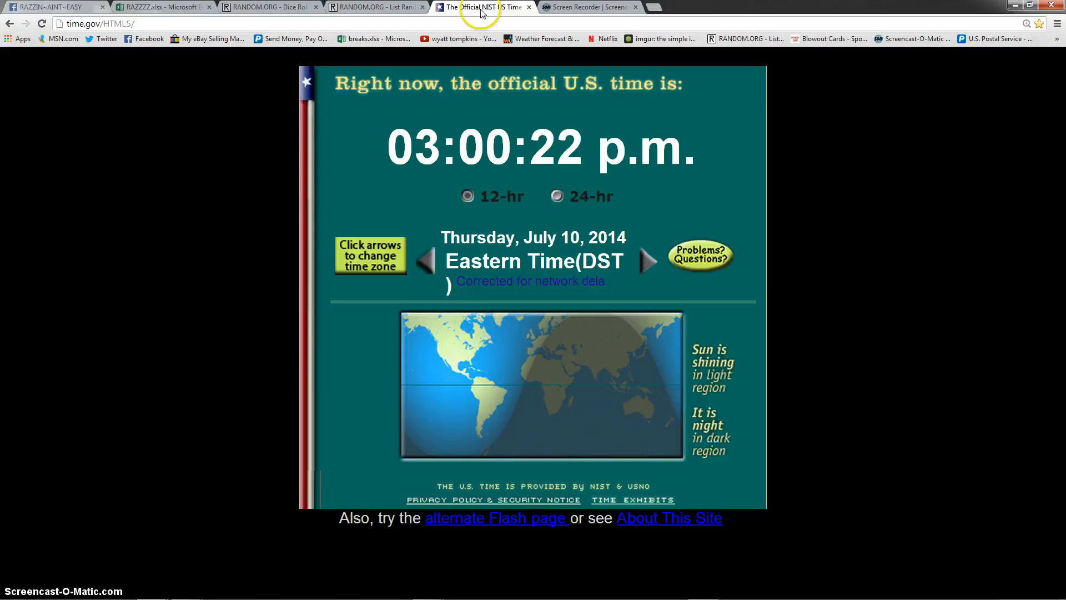
# Step: Randomize the 15-name raffle list, shuffle it five more times, then check the time
pyautogui.click(374, 7)
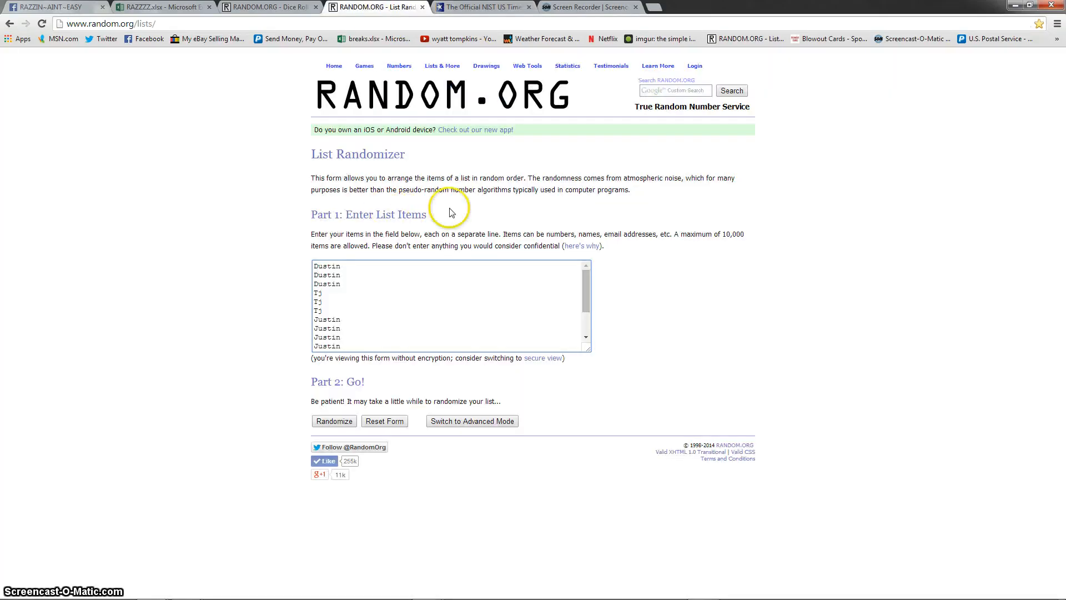
pyautogui.click(334, 421)
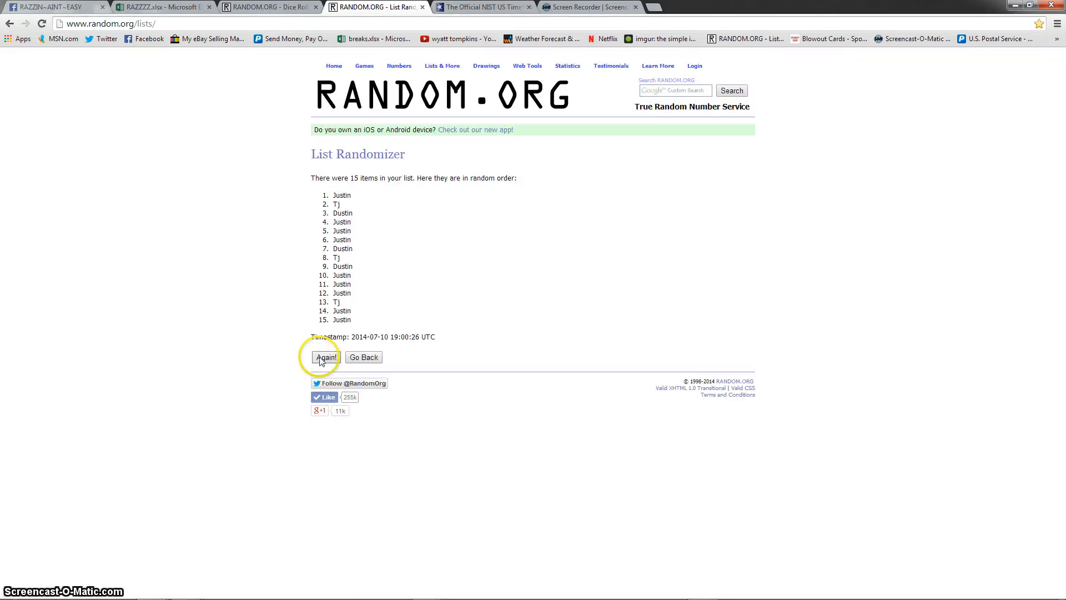
pyautogui.click(326, 357)
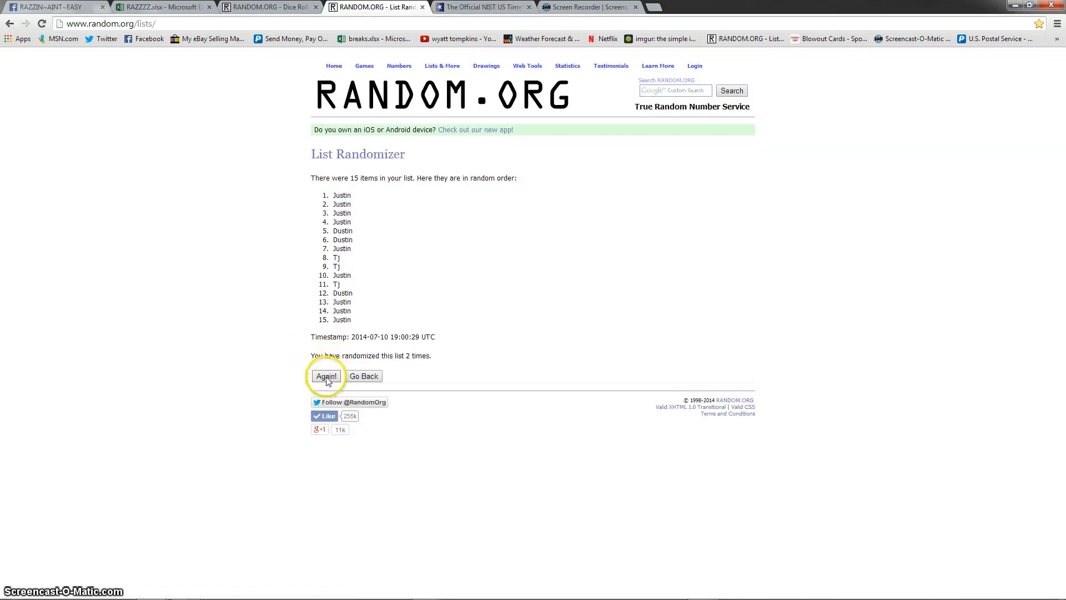
pyautogui.click(326, 376)
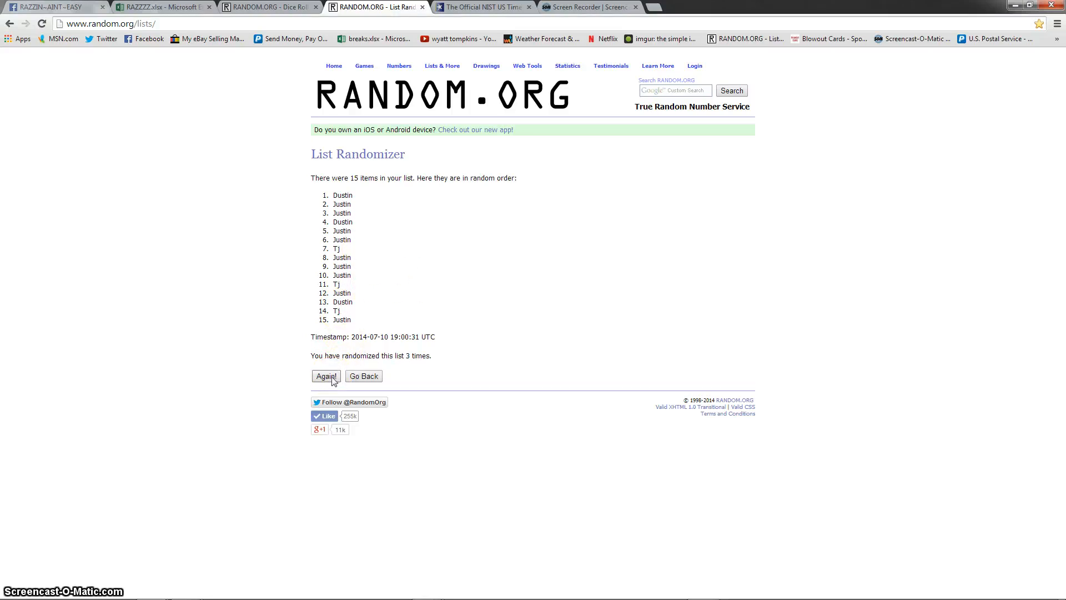
pyautogui.click(326, 376)
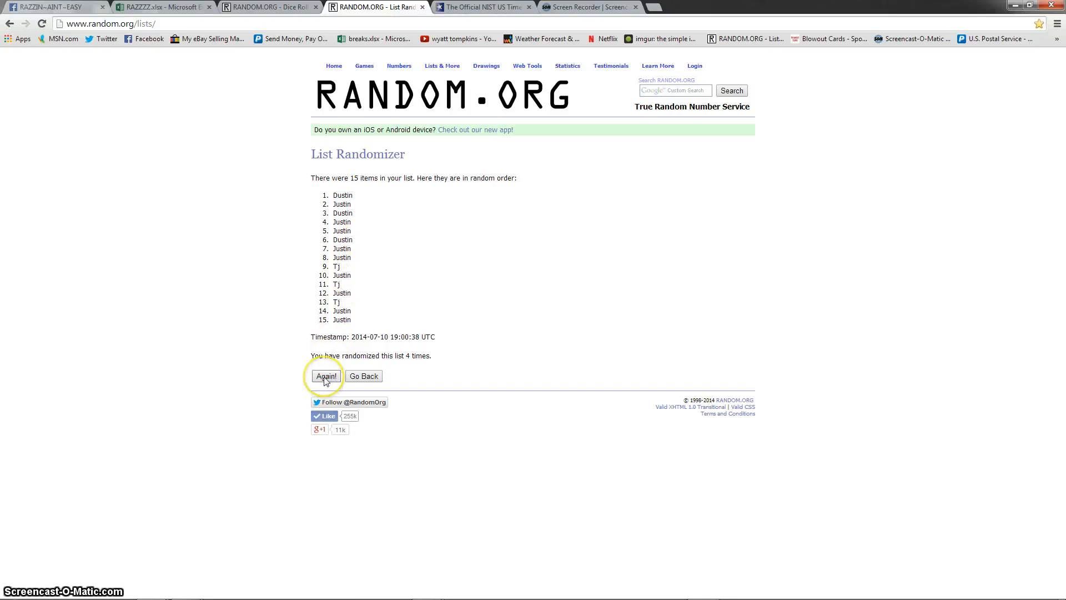
pyautogui.click(326, 376)
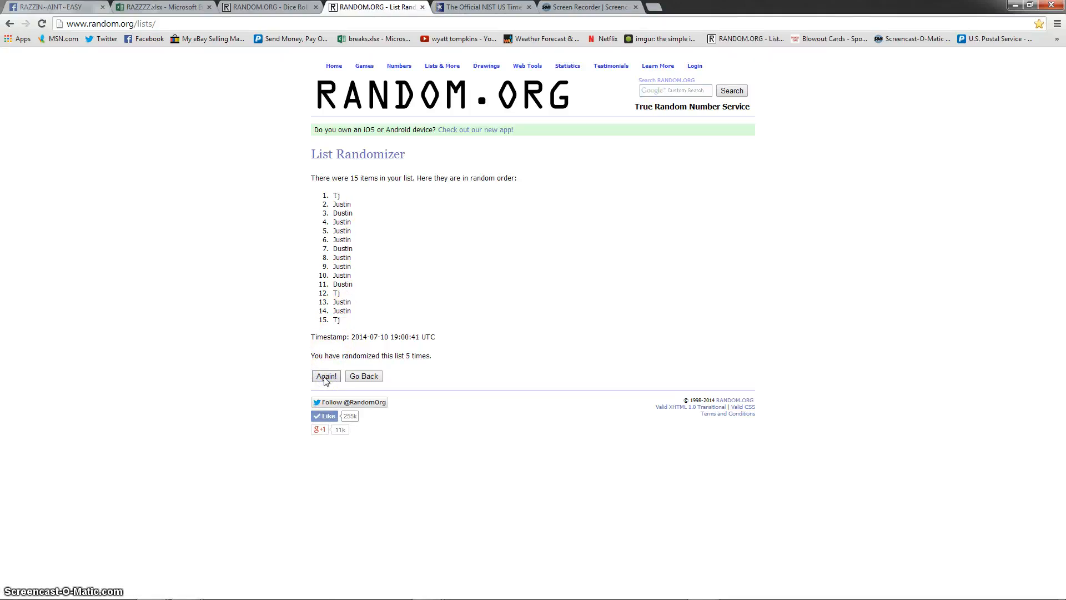
pyautogui.click(326, 376)
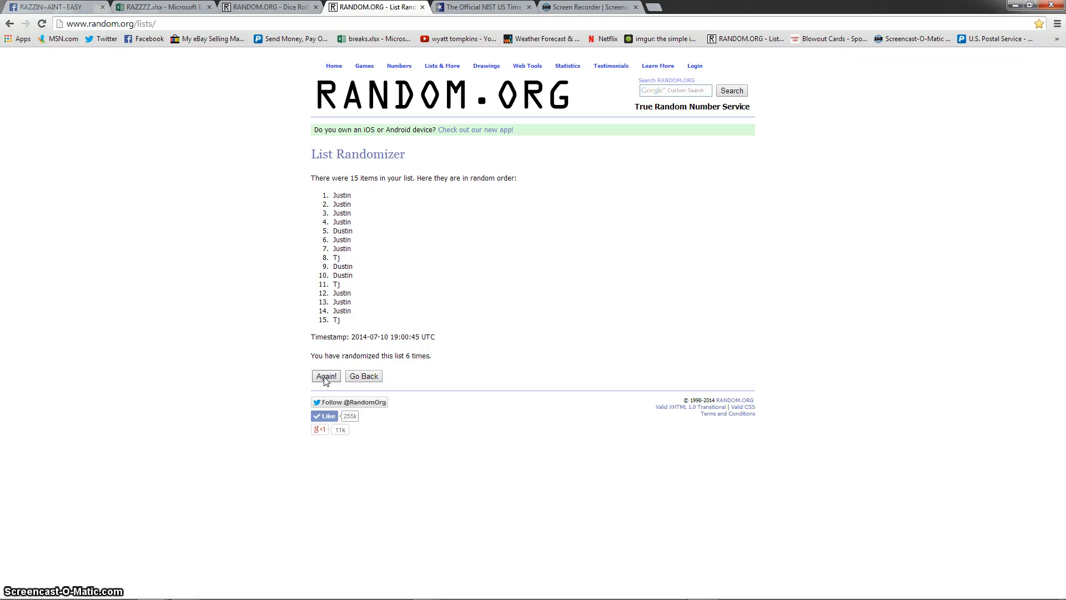
pyautogui.click(481, 7)
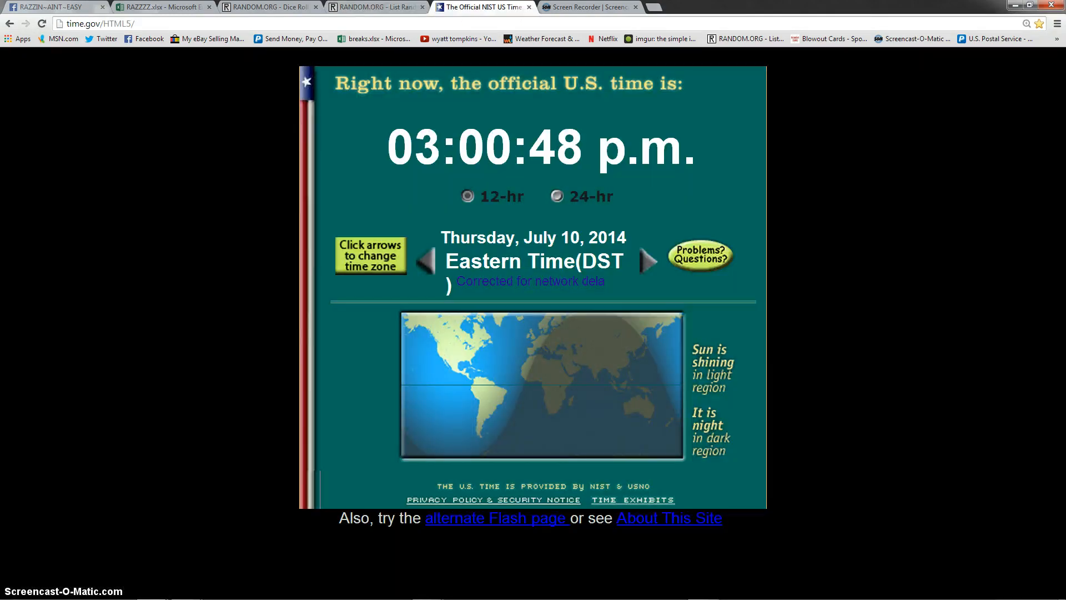
# Step: Recheck the dice result and shuffle the raffle list a seventh and eighth time
pyautogui.click(268, 7)
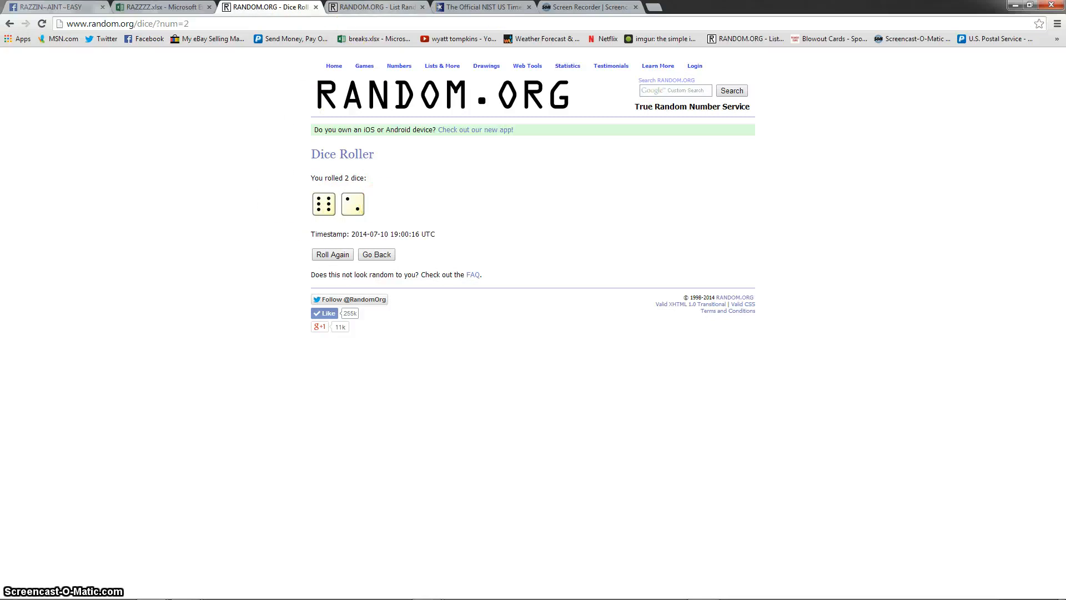
pyautogui.click(374, 6)
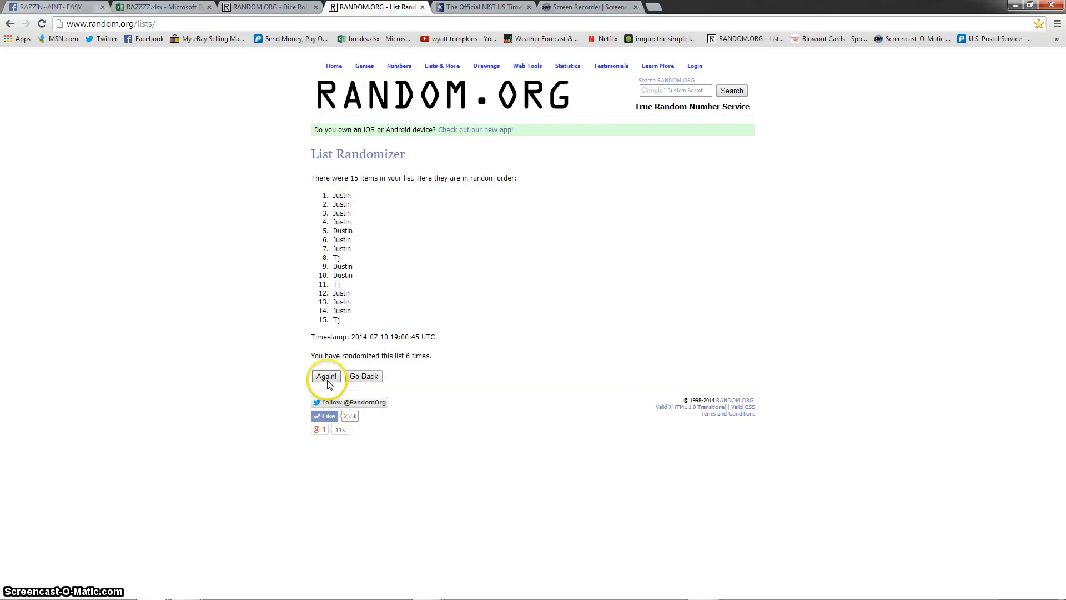
pyautogui.click(326, 376)
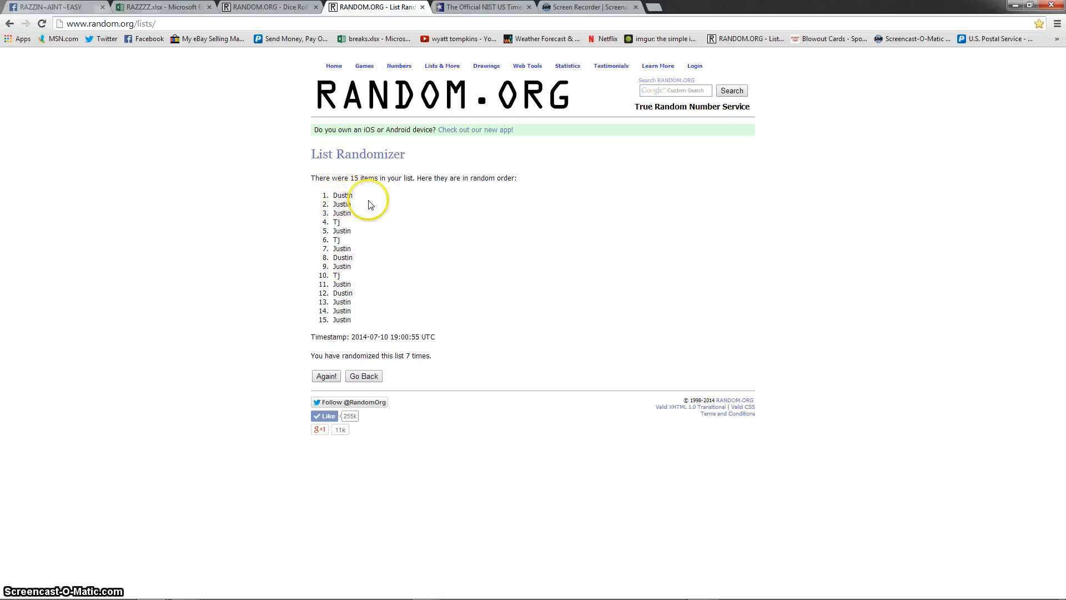
pyautogui.click(483, 7)
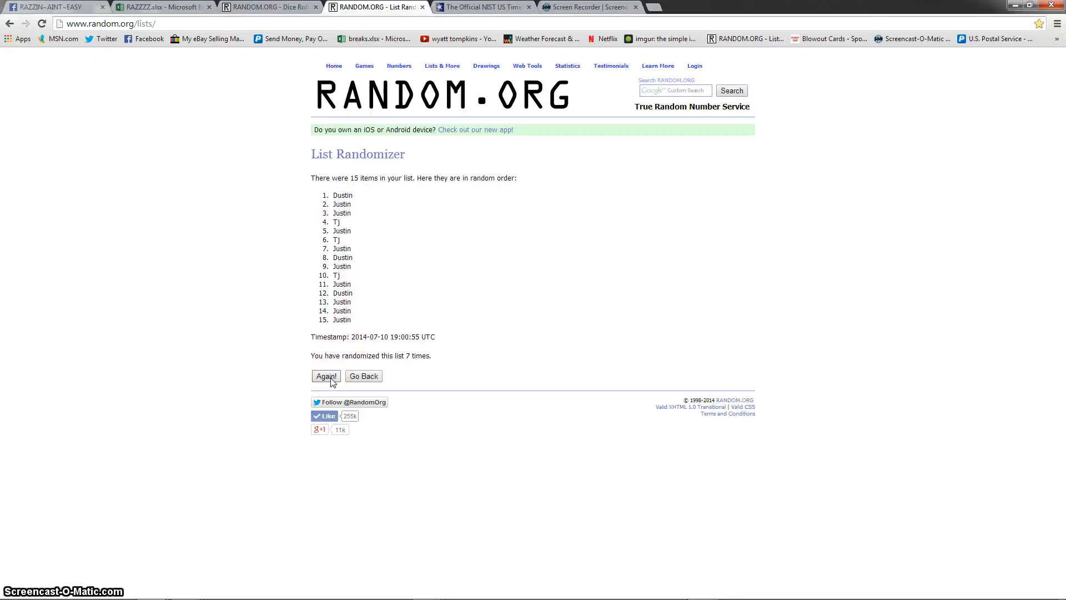
pyautogui.click(326, 376)
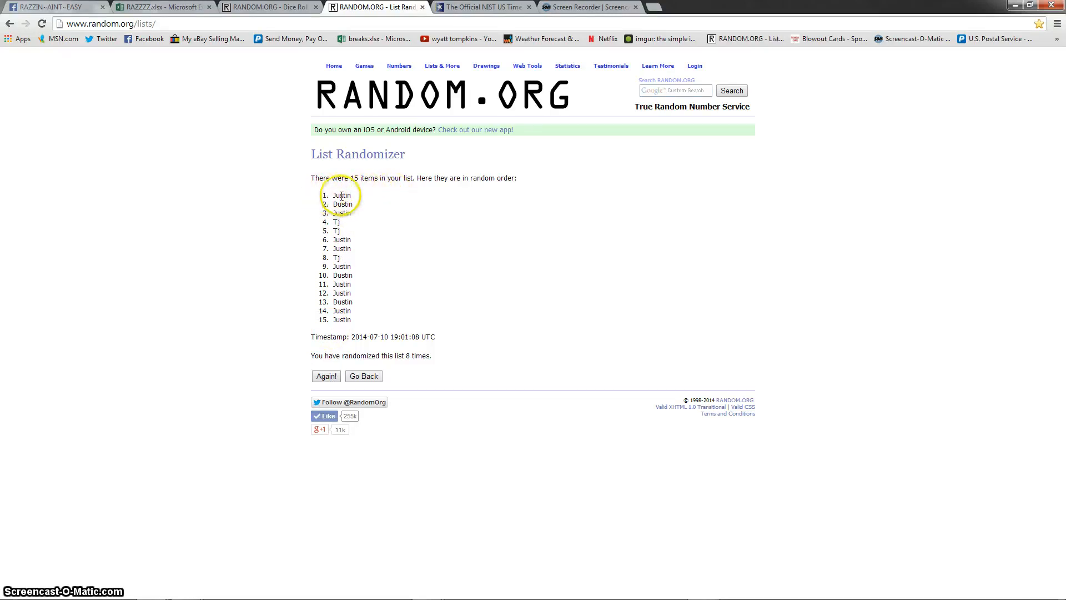
# Step: Check the official time, then comment 'done' in the Facebook raffle group
pyautogui.click(483, 6)
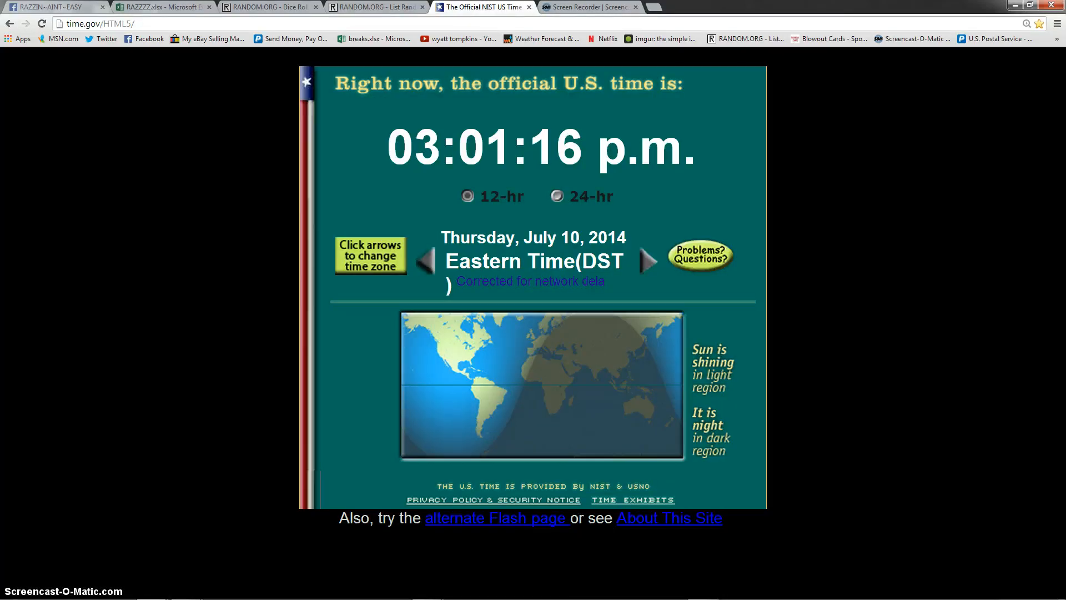
pyautogui.click(51, 6)
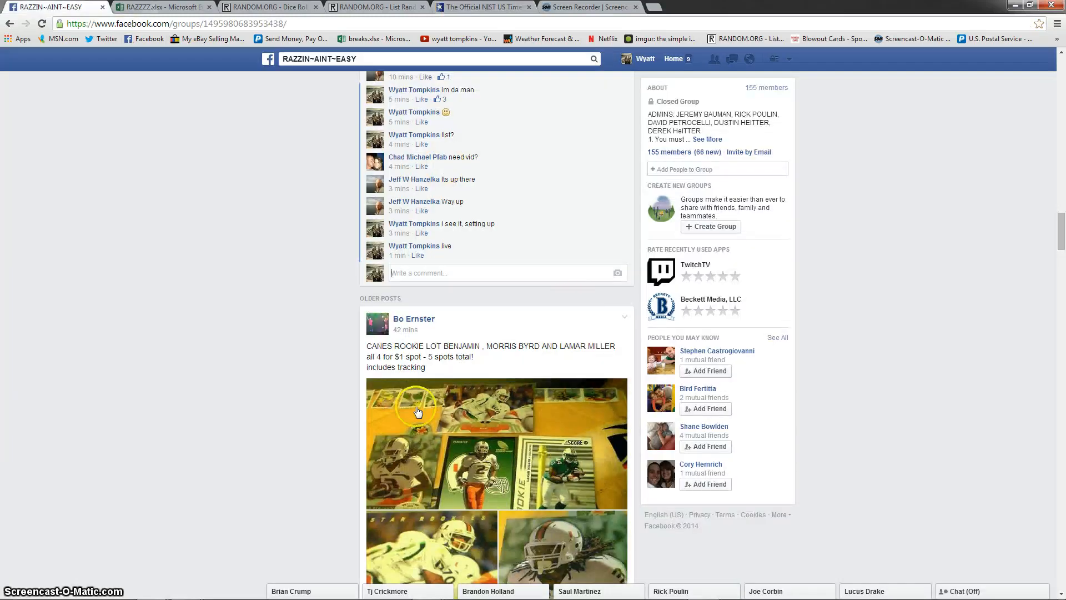
pyautogui.write('done')
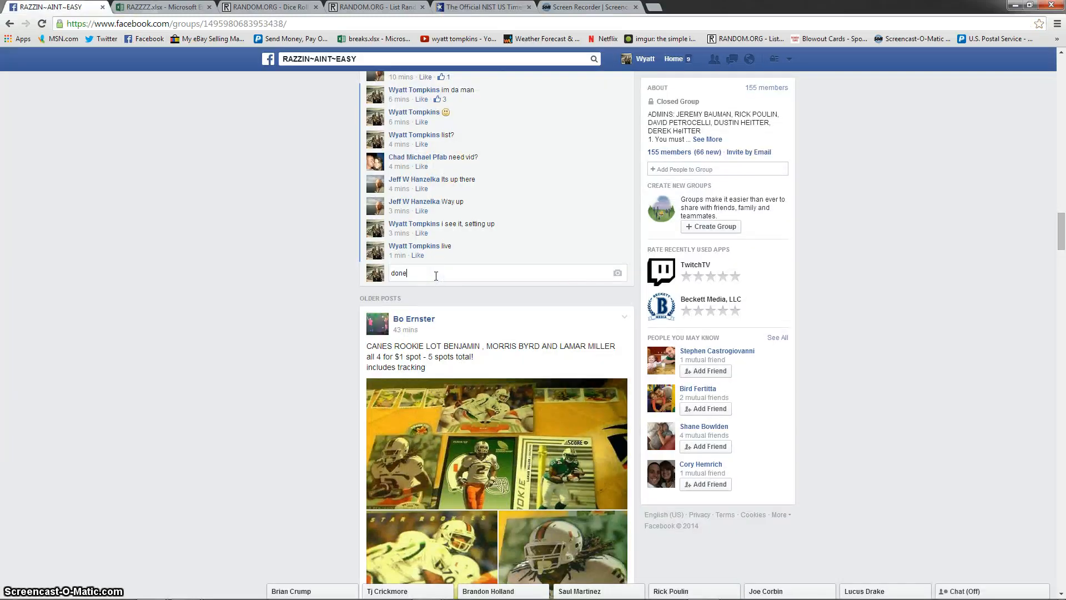